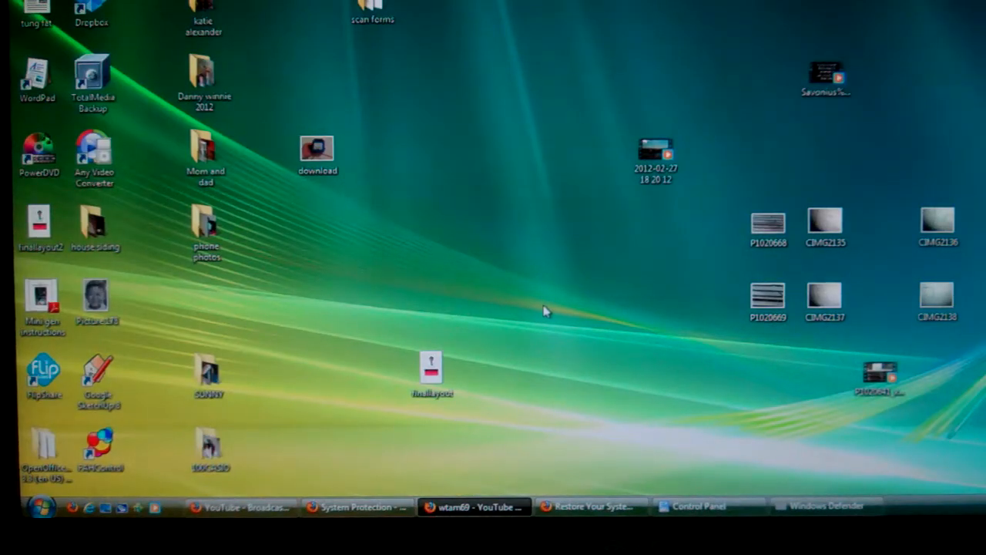
pyautogui.moveTo(619, 408)
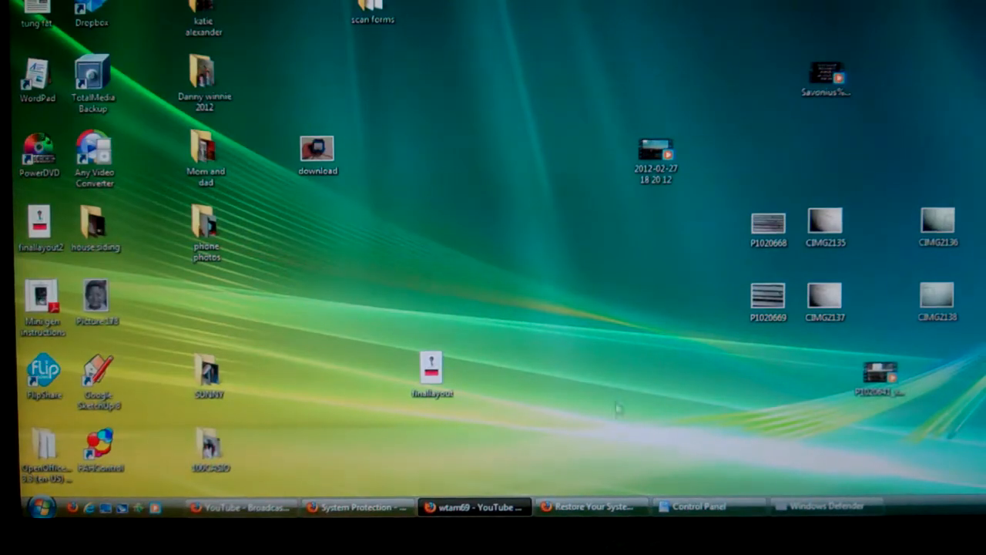
pyautogui.moveTo(567, 362)
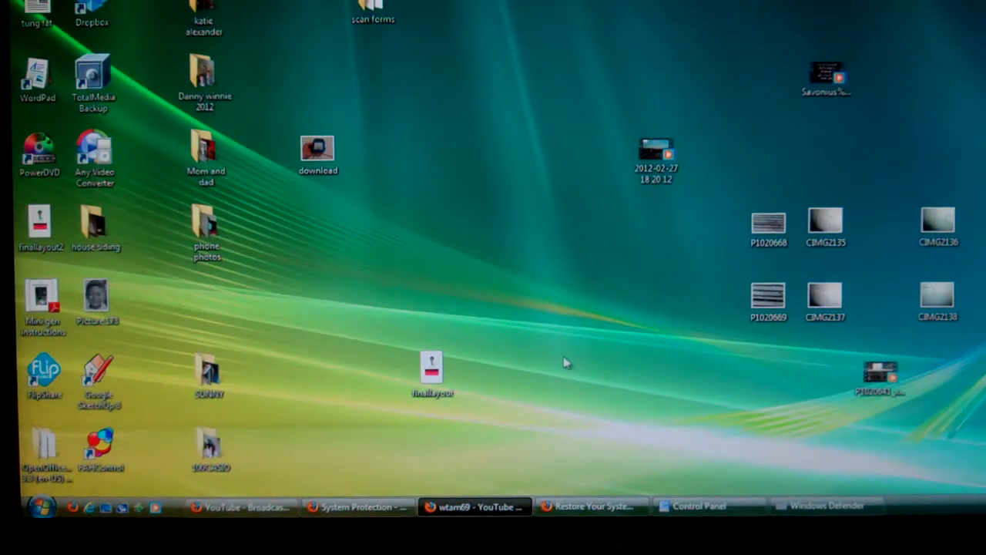
pyautogui.moveTo(373, 46)
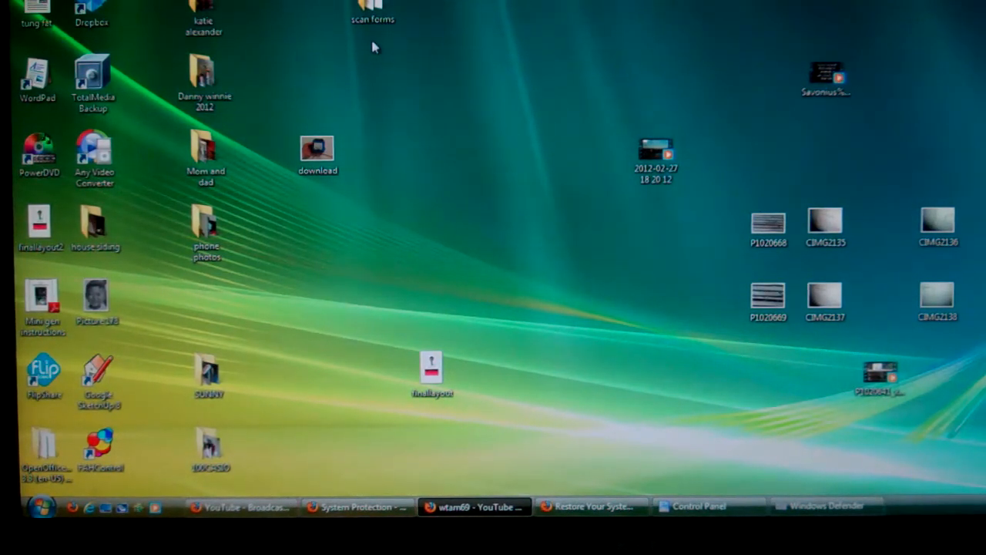
pyautogui.moveTo(336, 34)
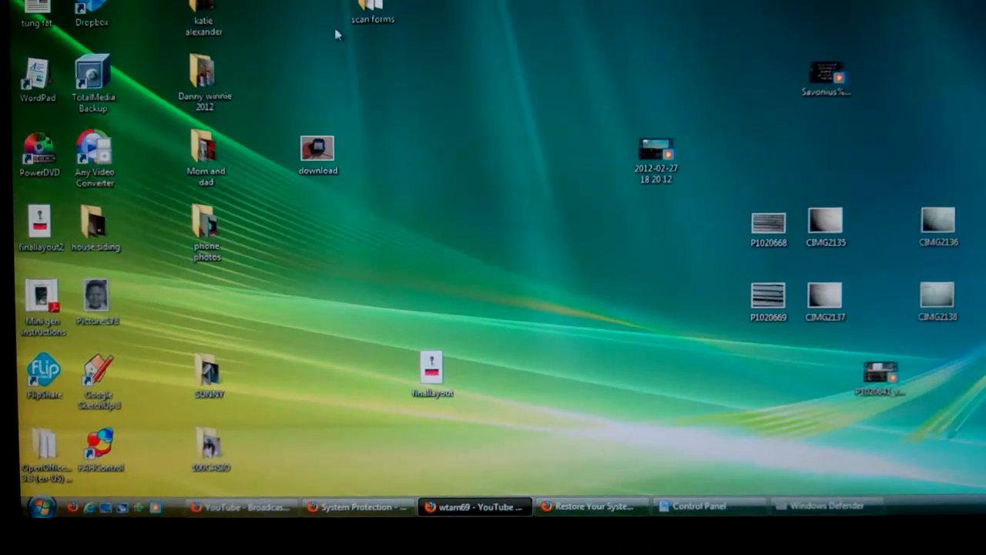
pyautogui.moveTo(507, 214)
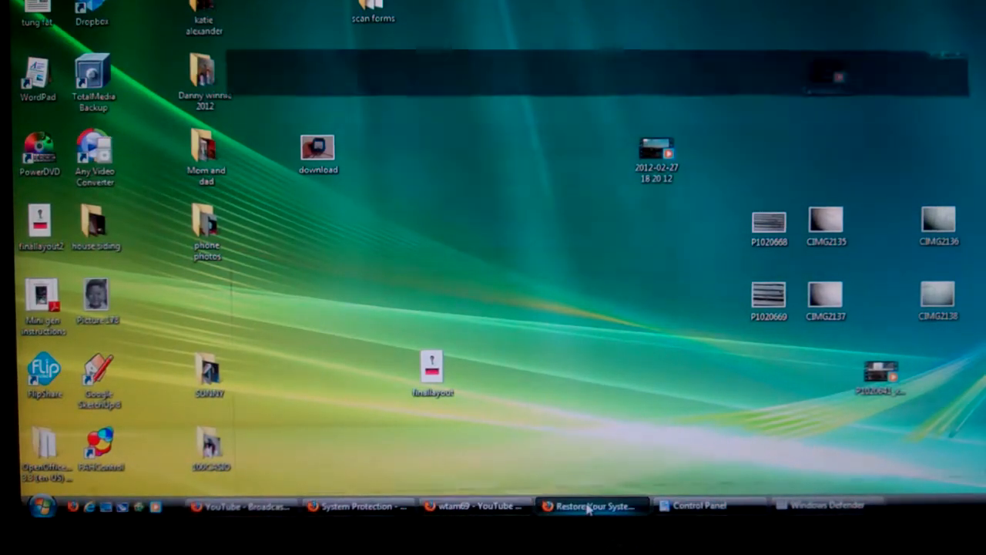
# Step: Minimize the taskbar windows to reveal the desktop and bring up the Start menu
pyautogui.click(358, 505)
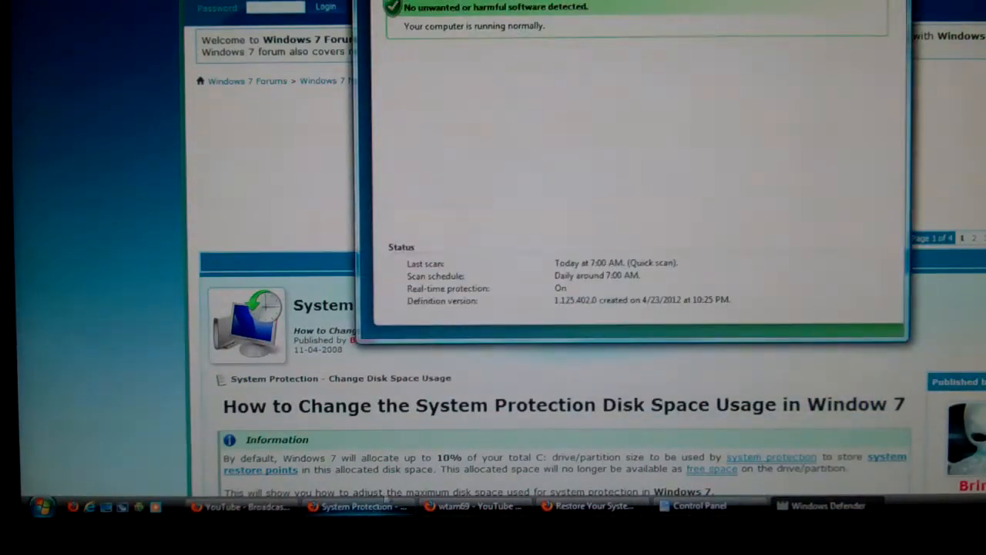
pyautogui.click(239, 505)
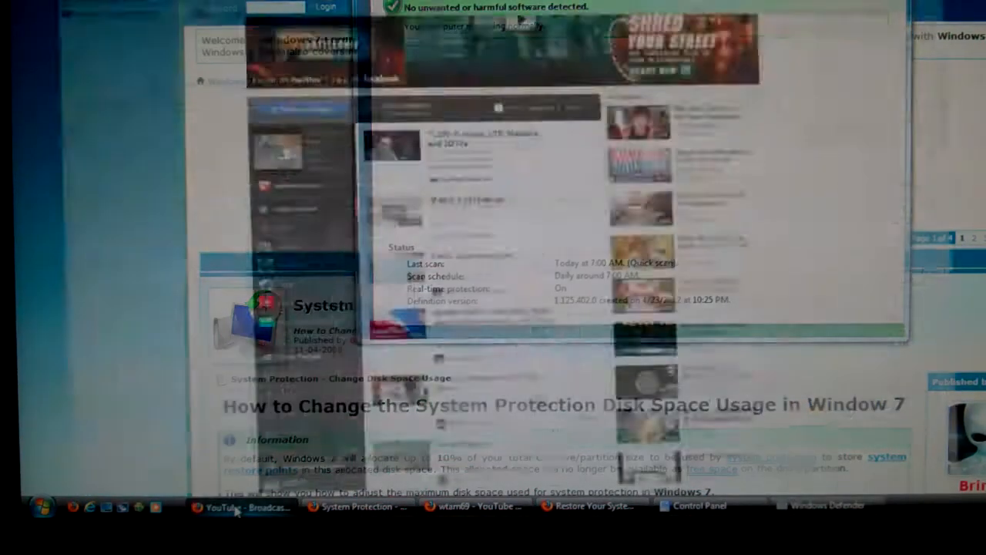
pyautogui.click(244, 506)
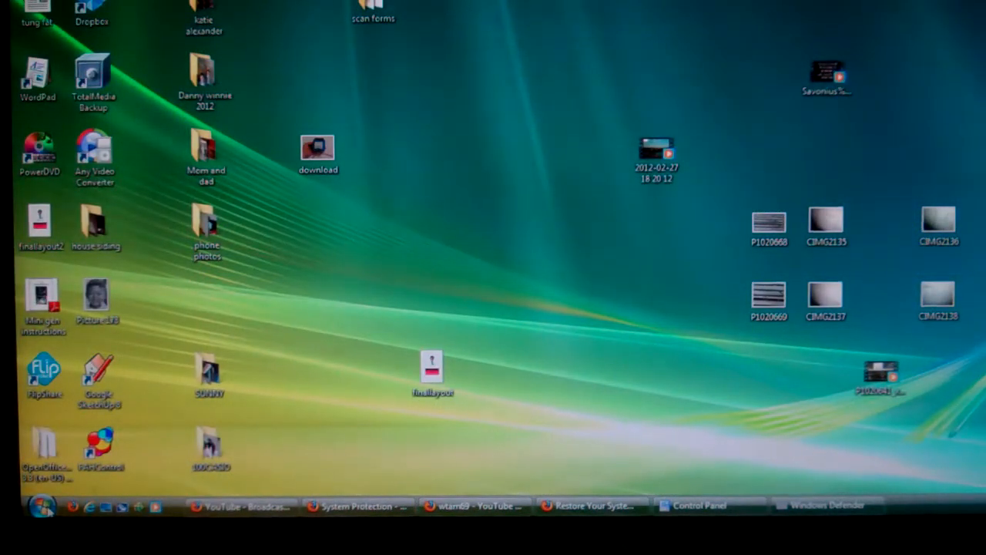
pyautogui.click(40, 505)
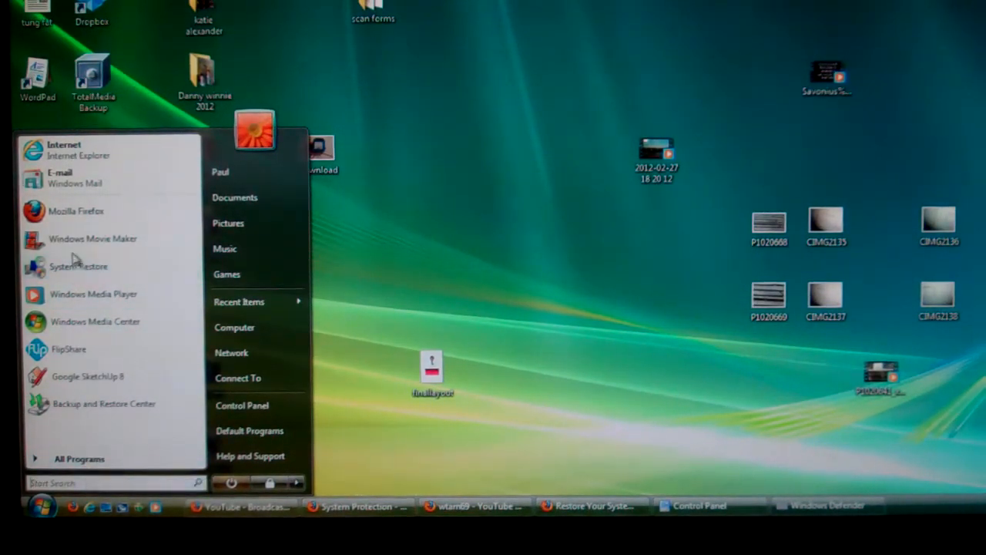
# Step: Launch System Restore from All Programs > Accessories > System Tools
pyautogui.click(79, 459)
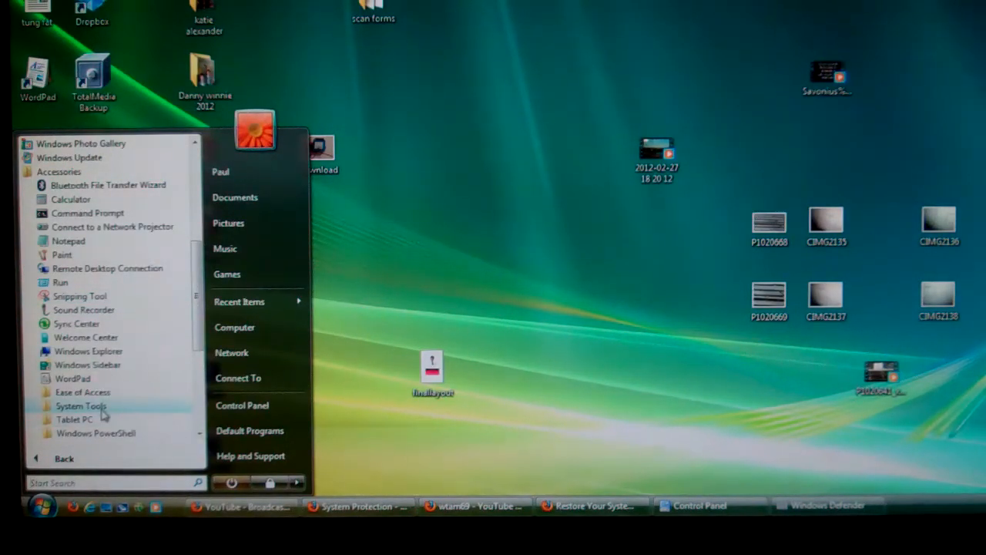
pyautogui.click(80, 407)
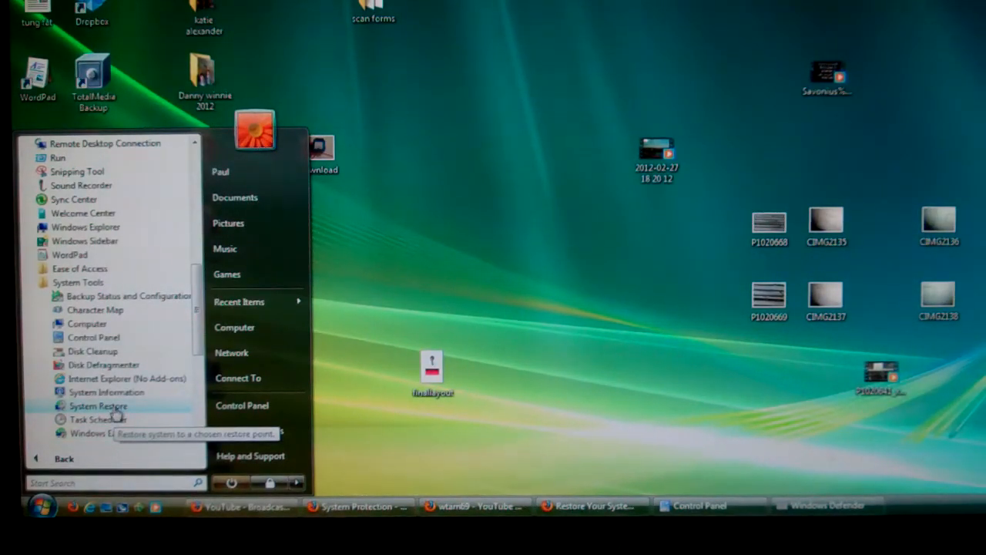
pyautogui.click(98, 405)
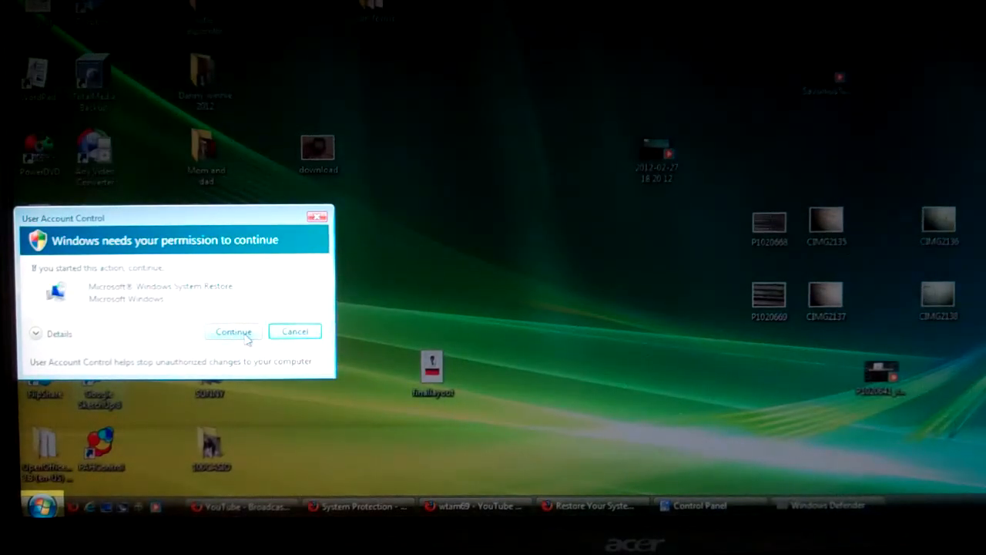
# Step: Allow System Restore to run and select 'Choose a different restore point'
pyautogui.click(234, 331)
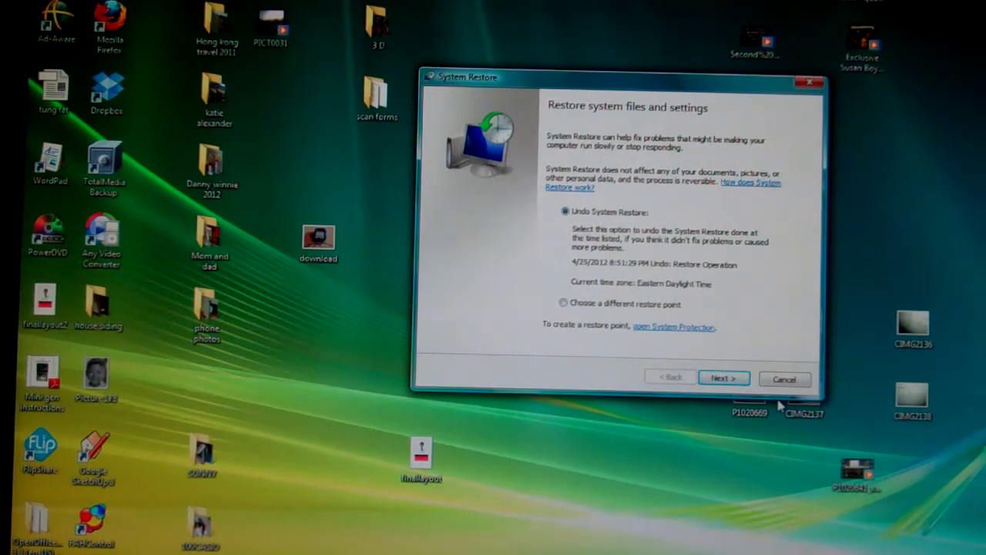
pyautogui.moveTo(840, 331)
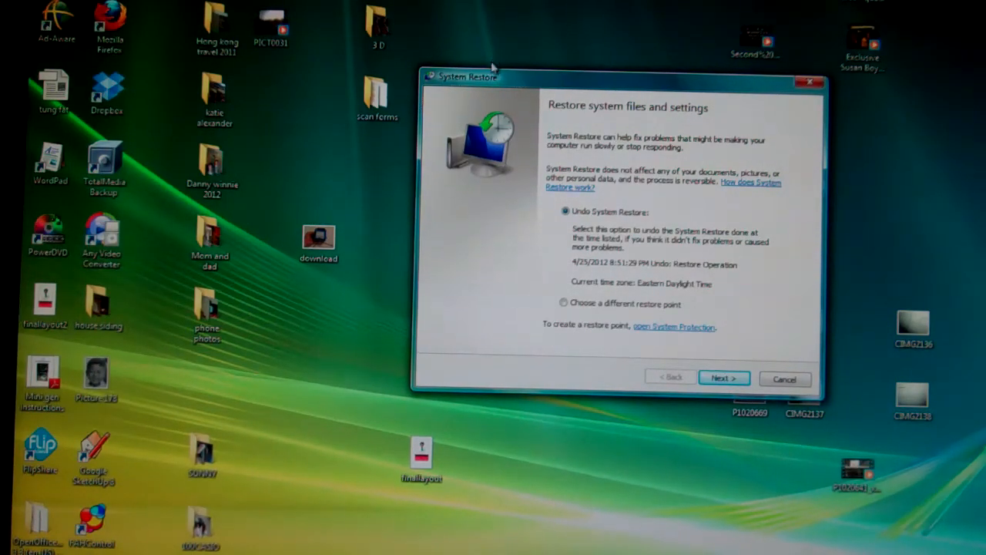
pyautogui.moveTo(584, 281)
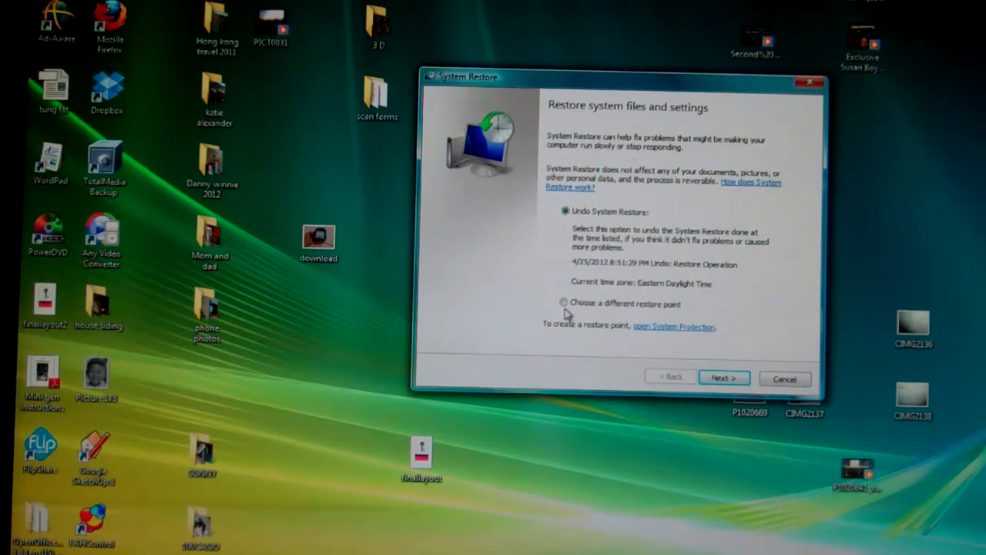
pyautogui.click(564, 301)
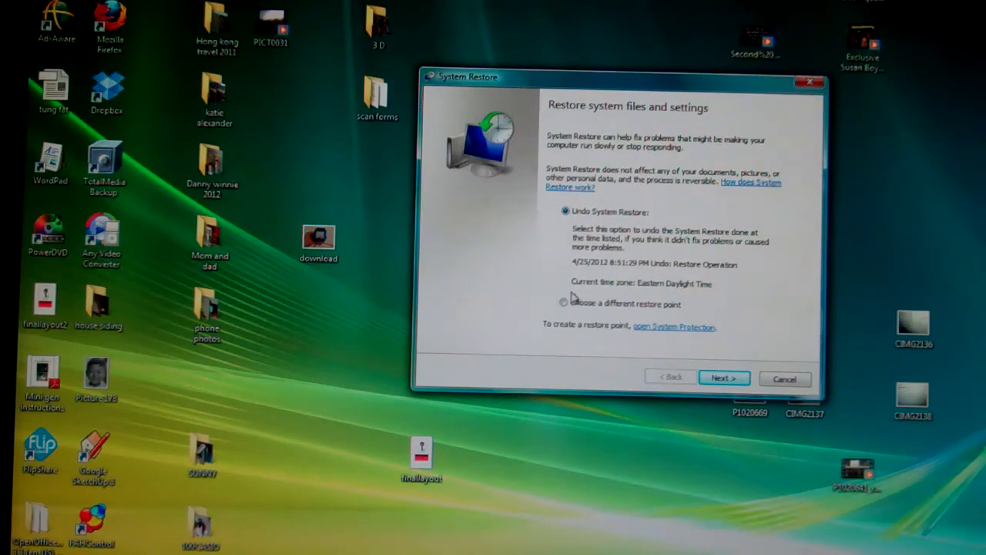
pyautogui.click(564, 300)
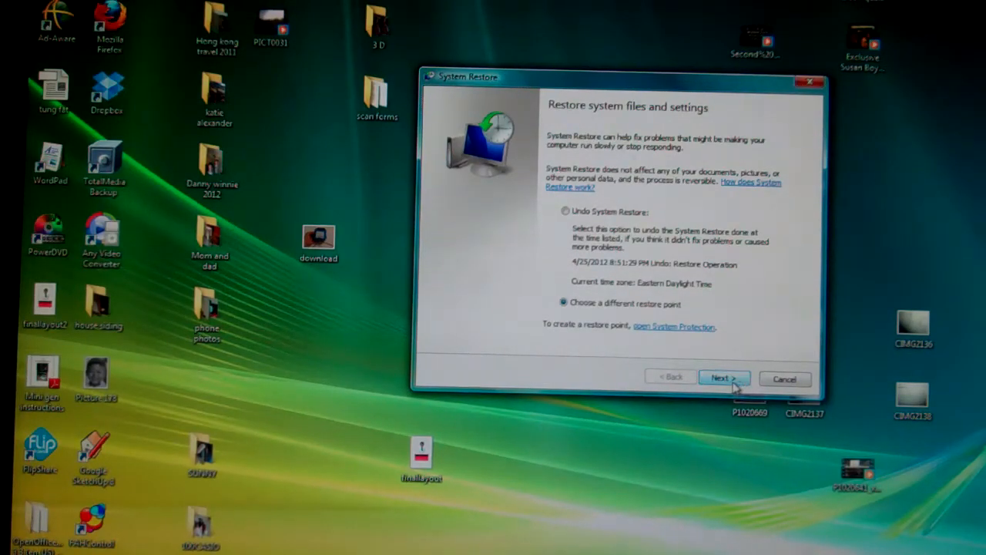
# Step: Advance to the 'Choose a restore point' page listing restore points by date
pyautogui.click(722, 377)
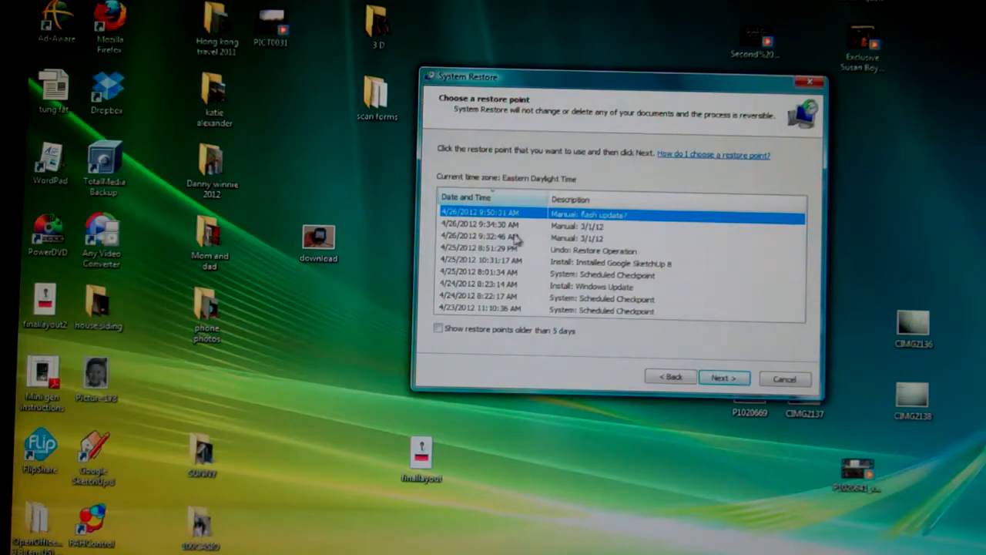
pyautogui.moveTo(721, 261)
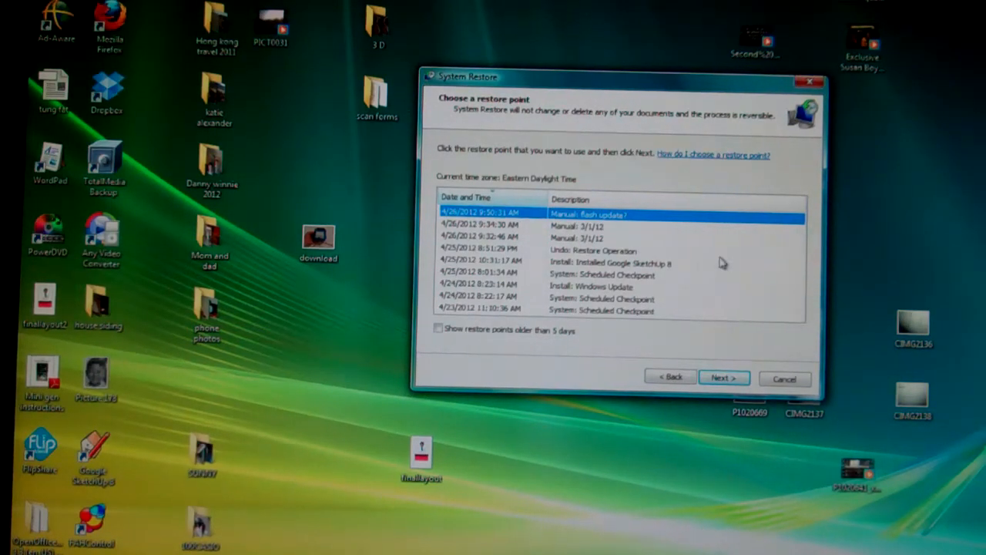
pyautogui.moveTo(602, 345)
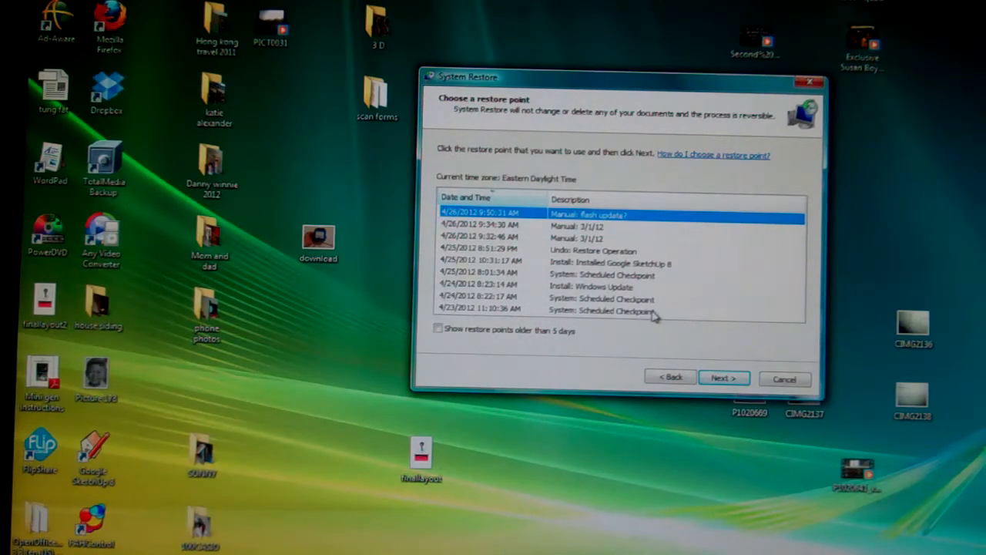
pyautogui.moveTo(678, 292)
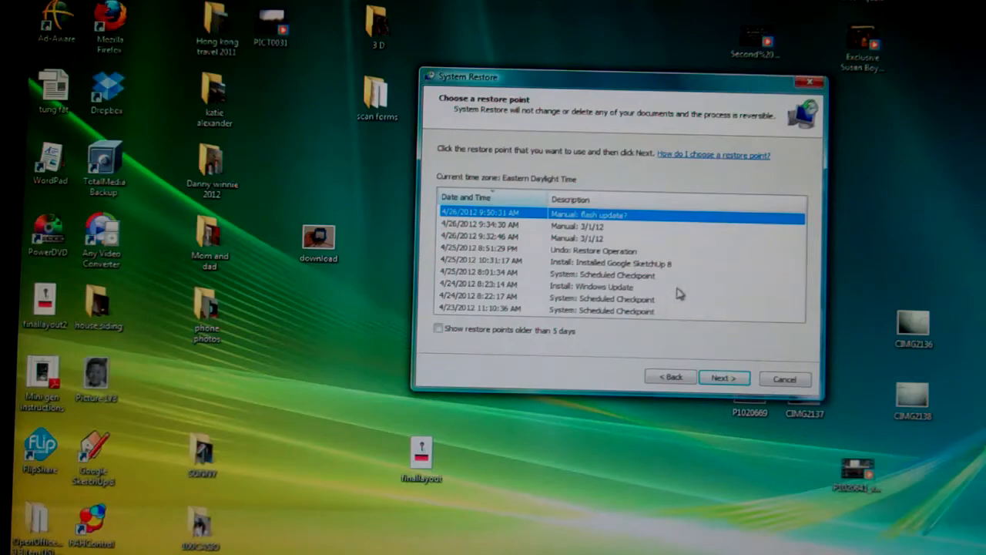
pyautogui.moveTo(570, 301)
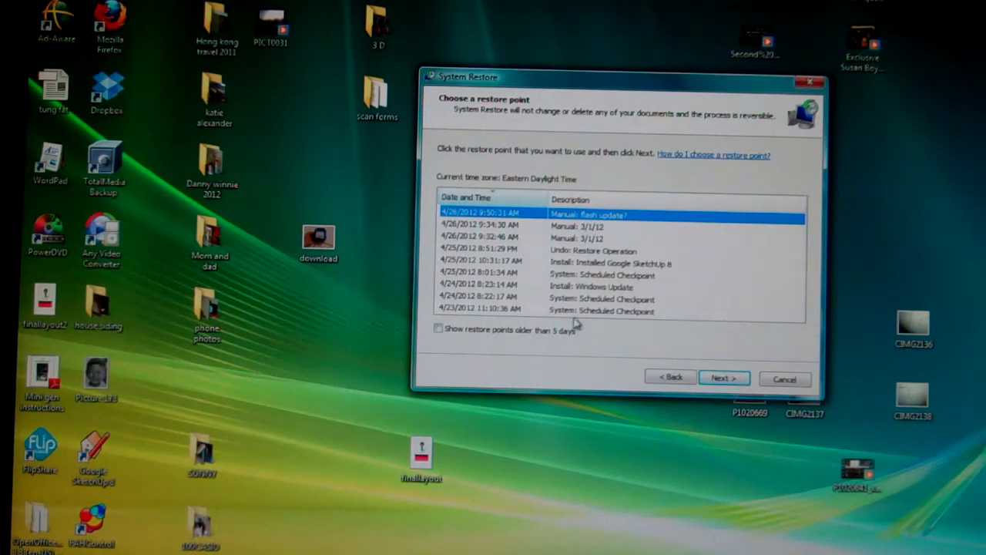
pyautogui.moveTo(501, 316)
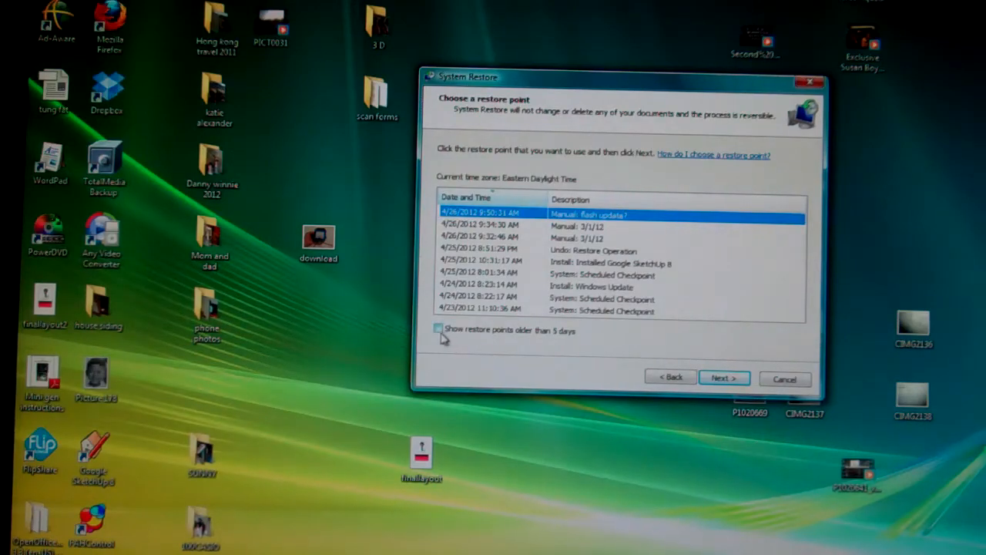
# Step: Enable 'Show restore points older than 5 days' and scroll to the early April 2012 entries
pyautogui.click(437, 330)
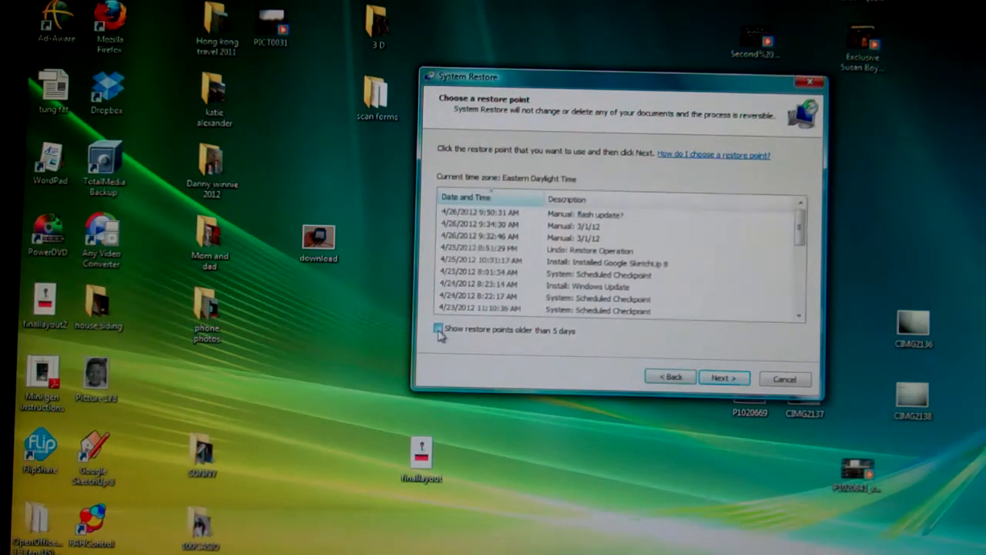
pyautogui.click(437, 330)
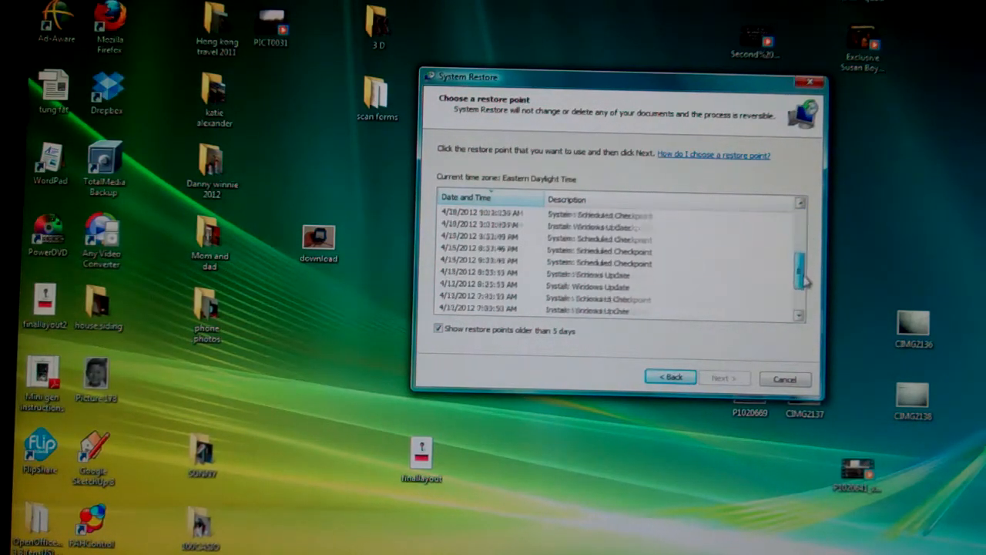
pyautogui.scroll(-3)
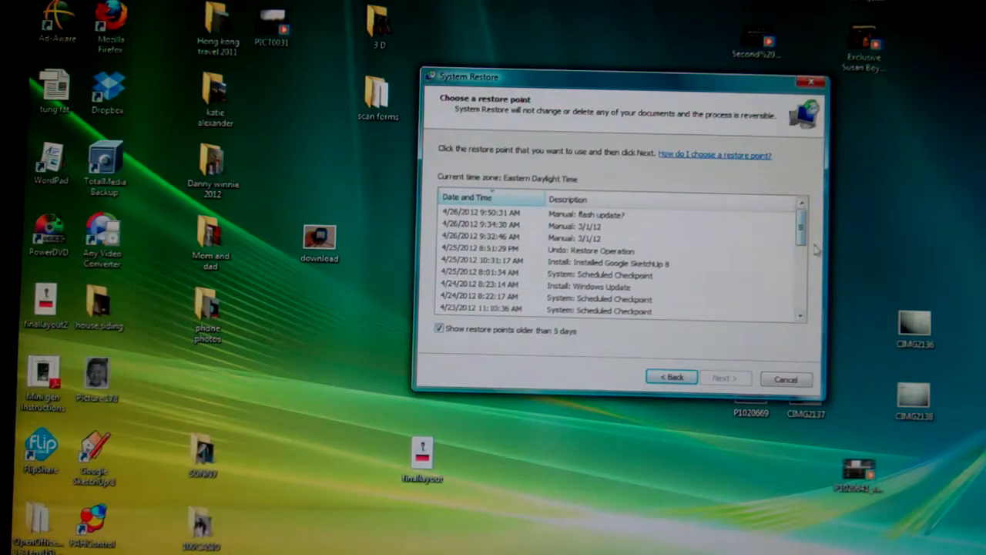
pyautogui.scroll(-3)
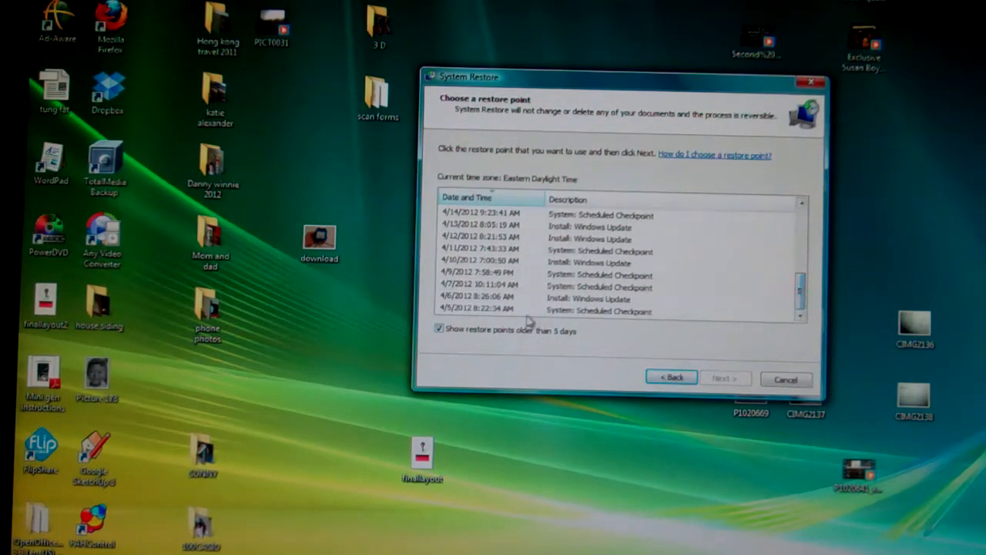
# Step: Select the 4/5/2012 8:22:34 AM System Scheduled Checkpoint and proceed to its confirmation page
pyautogui.click(724, 377)
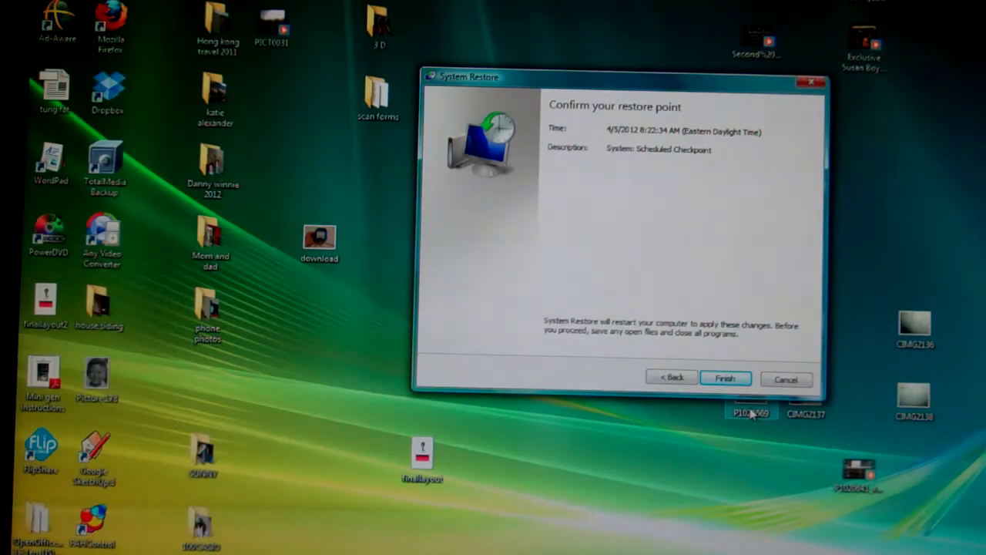
# Step: Finish the wizard to confirm restoring the computer to the April 5 checkpoint
pyautogui.click(786, 377)
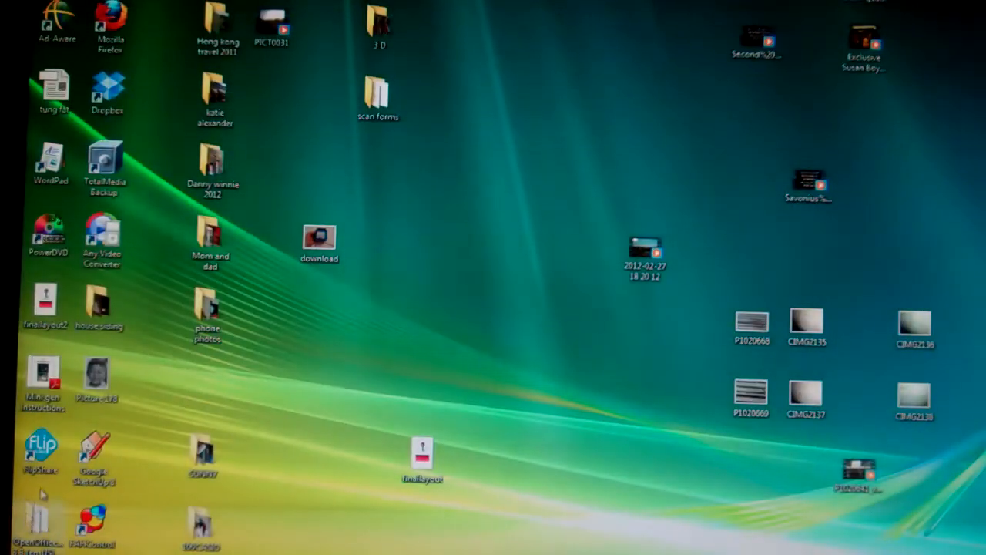
# Step: Bring up the Start menu's full All Programs list, where Windows Defender appears
pyautogui.click(16, 547)
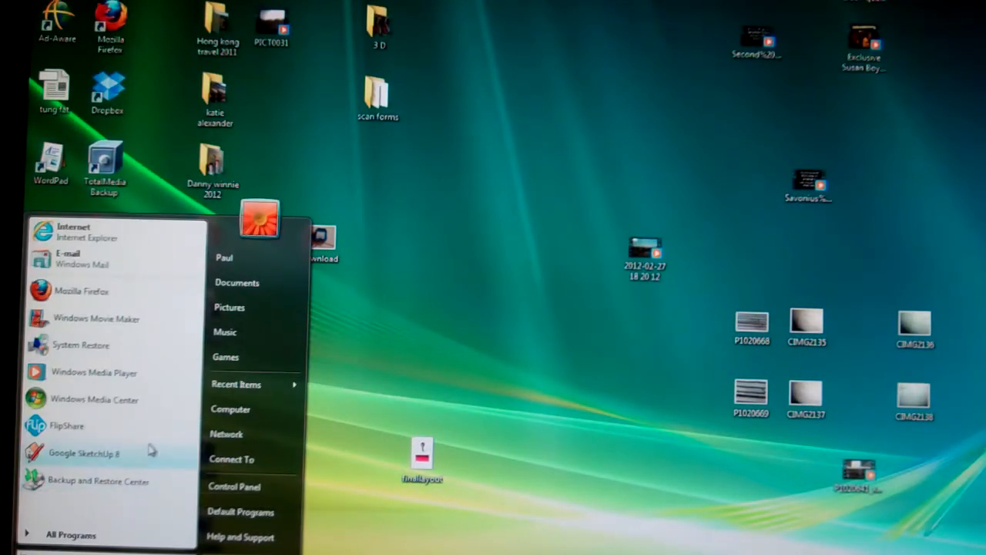
pyautogui.moveTo(609, 496)
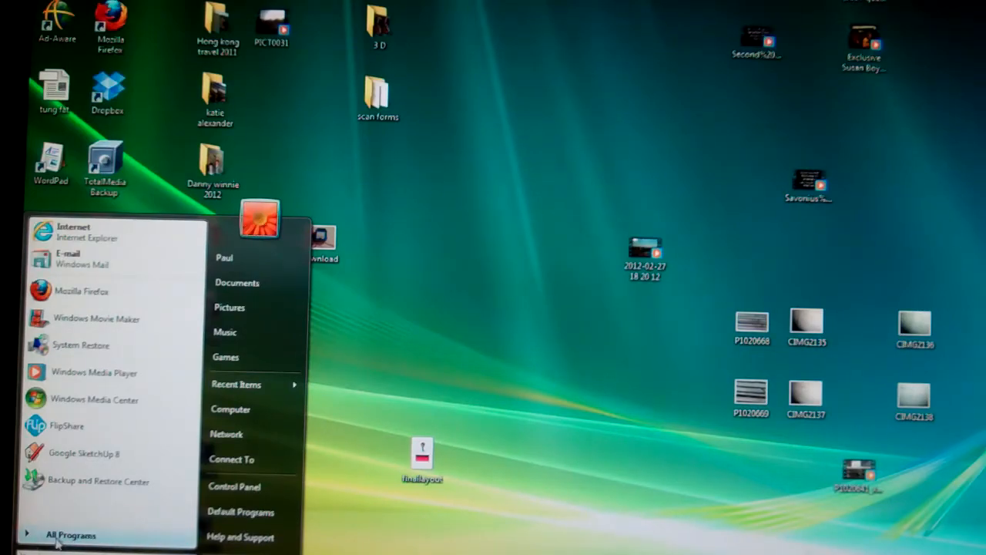
pyautogui.click(71, 535)
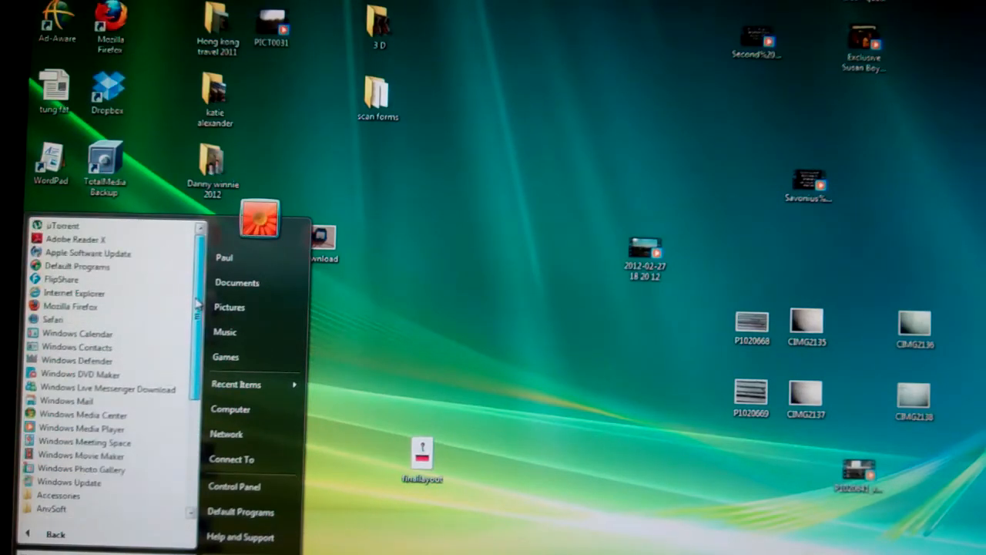
pyautogui.moveTo(108, 388)
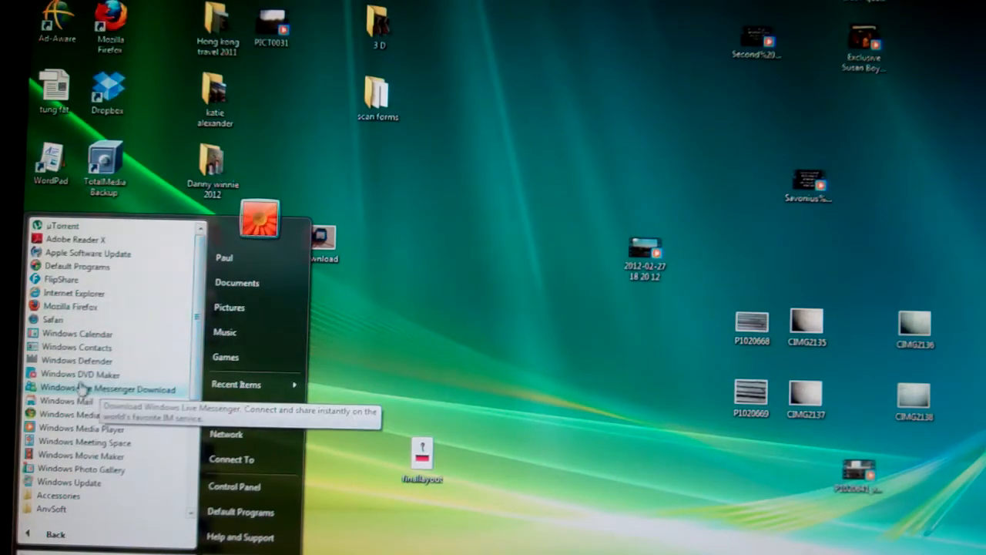